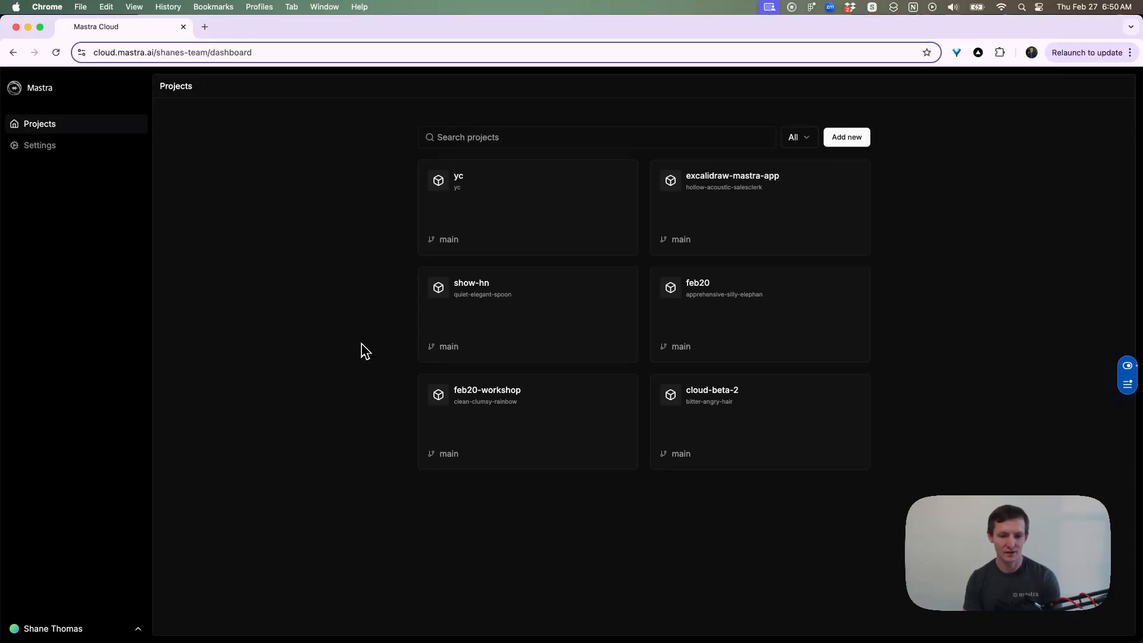
mouse_move(386, 464)
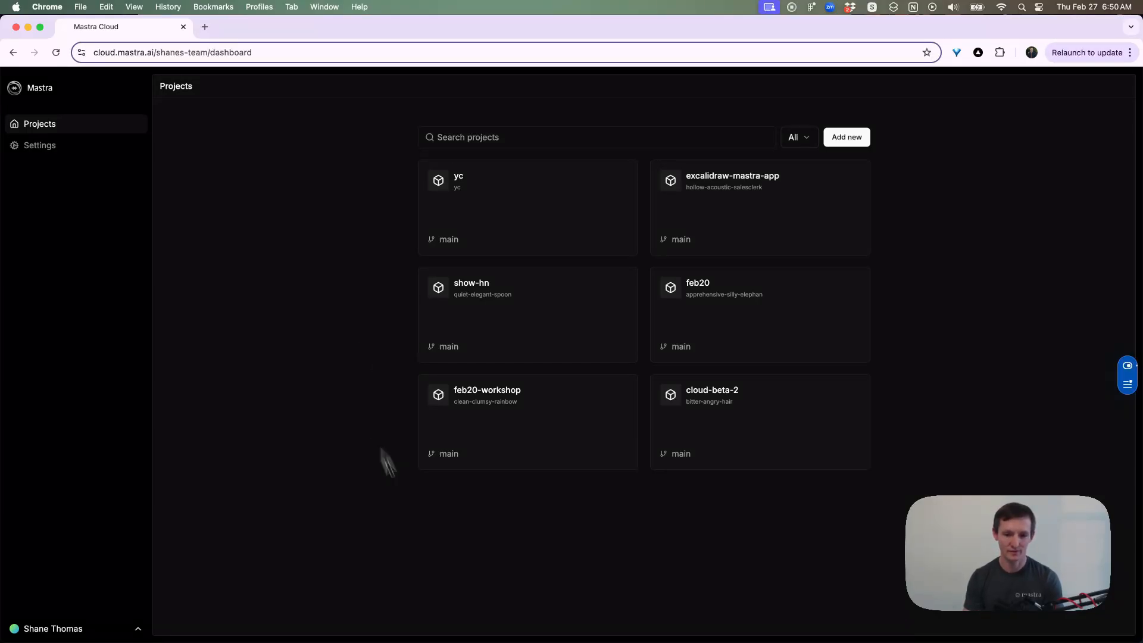
Go into the cloud-beta-2 project, review its deployment build logs, and reach the Weather Agent's chat page.
left_click(712, 390)
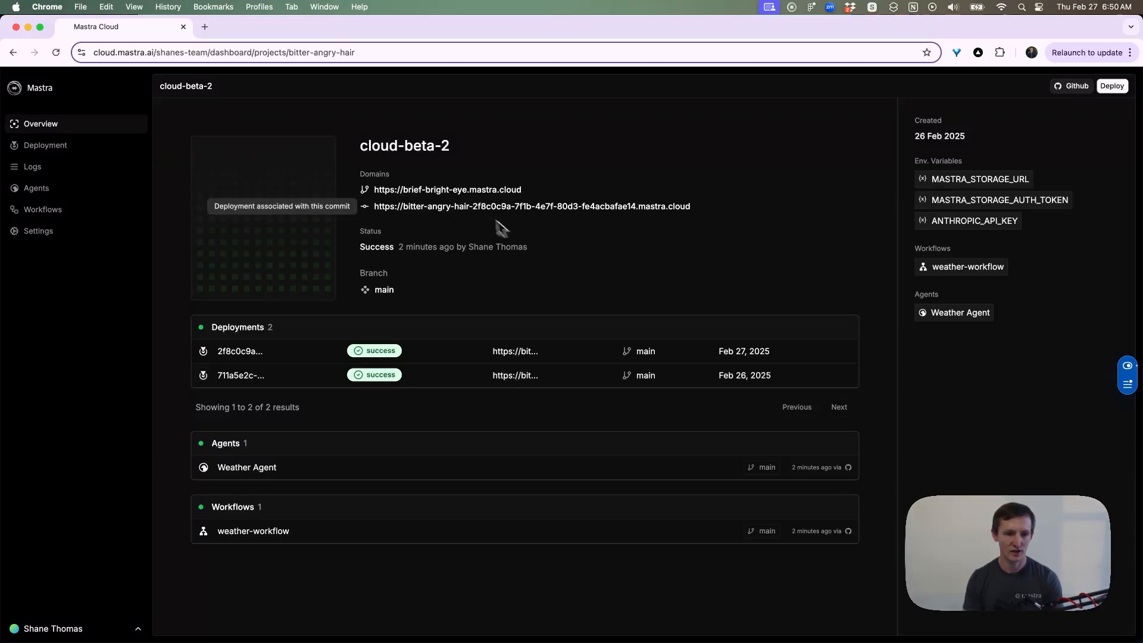
mouse_move(589, 298)
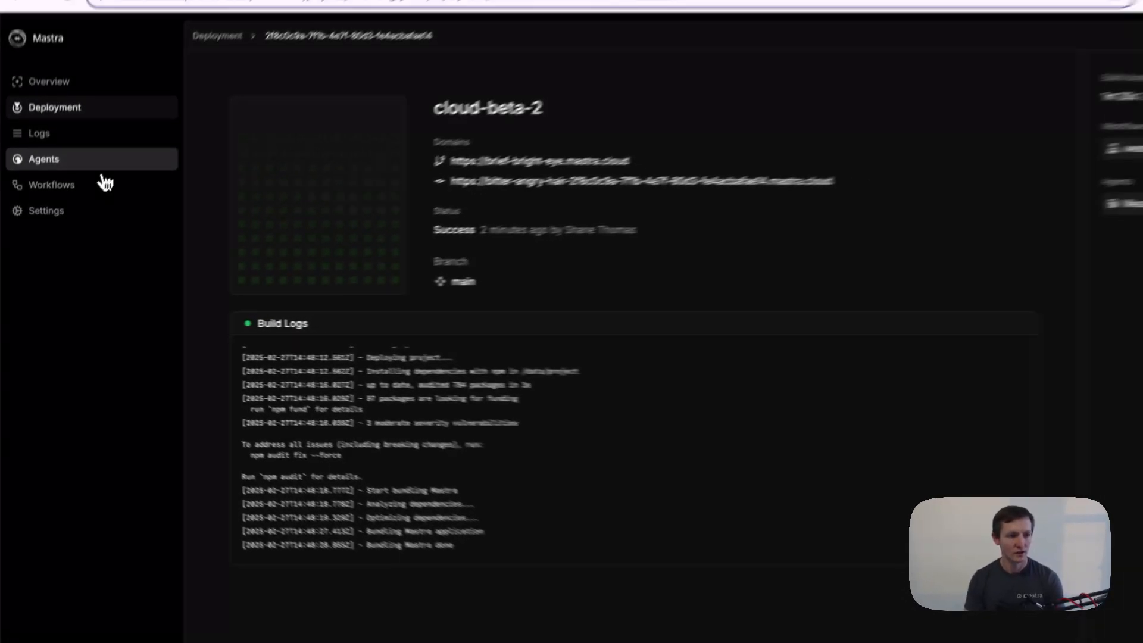
left_click(43, 159)
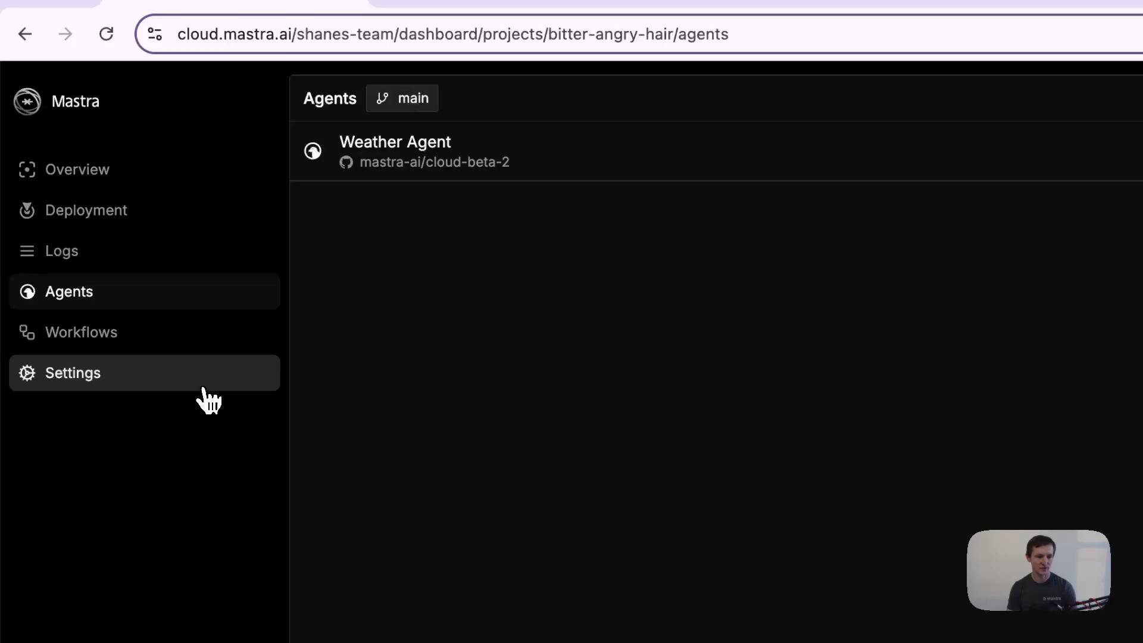
mouse_move(379, 150)
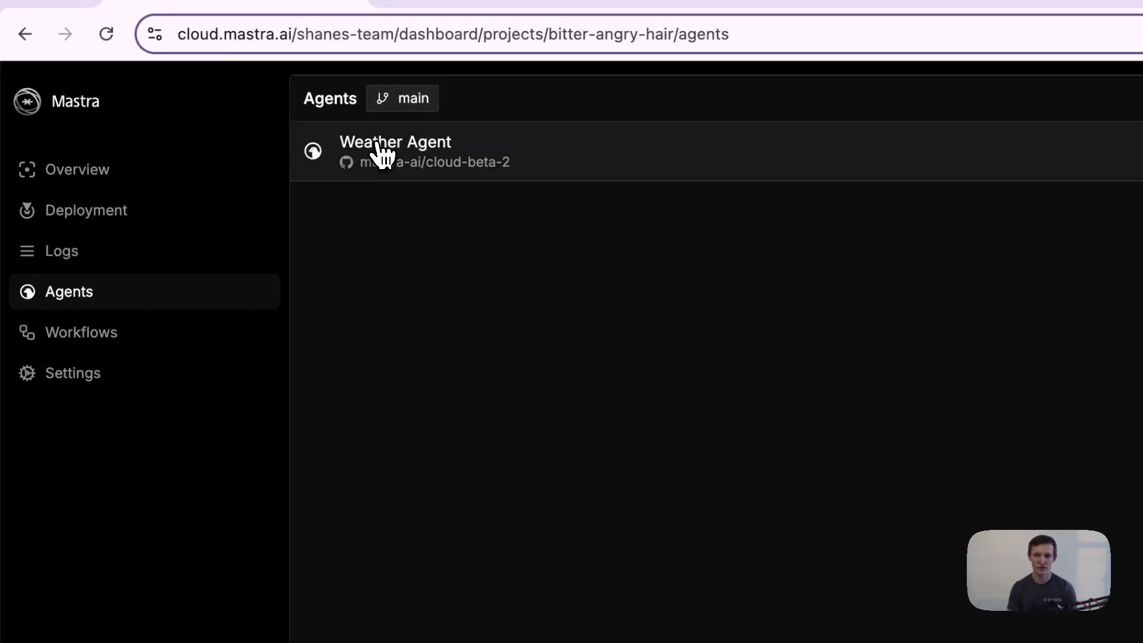
mouse_move(468, 362)
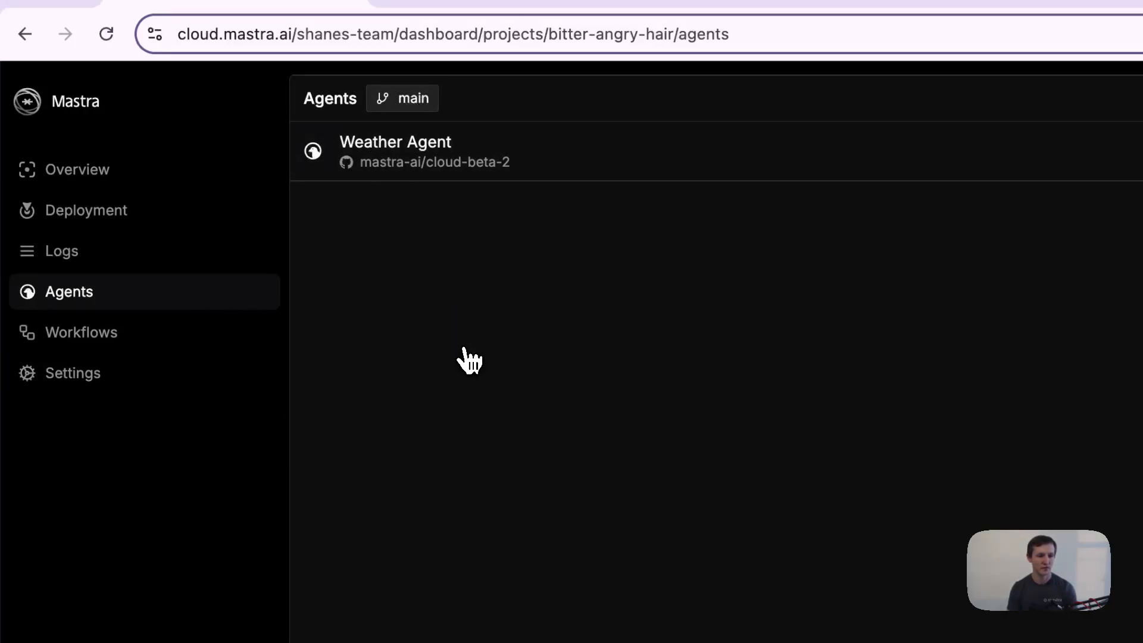
left_click(396, 142)
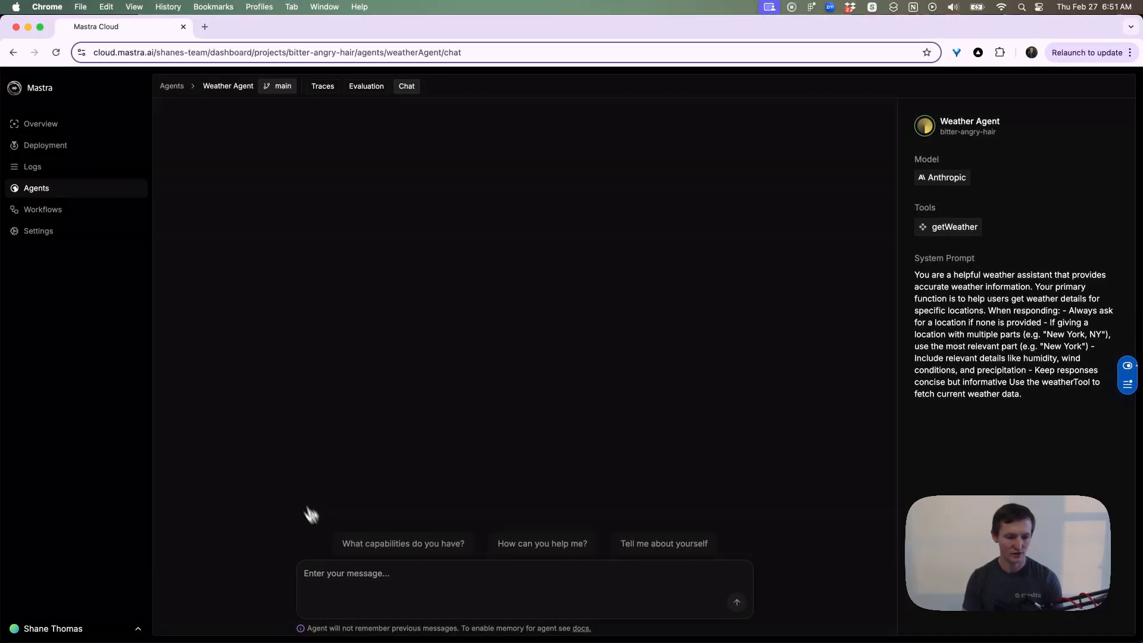
mouse_move(642, 385)
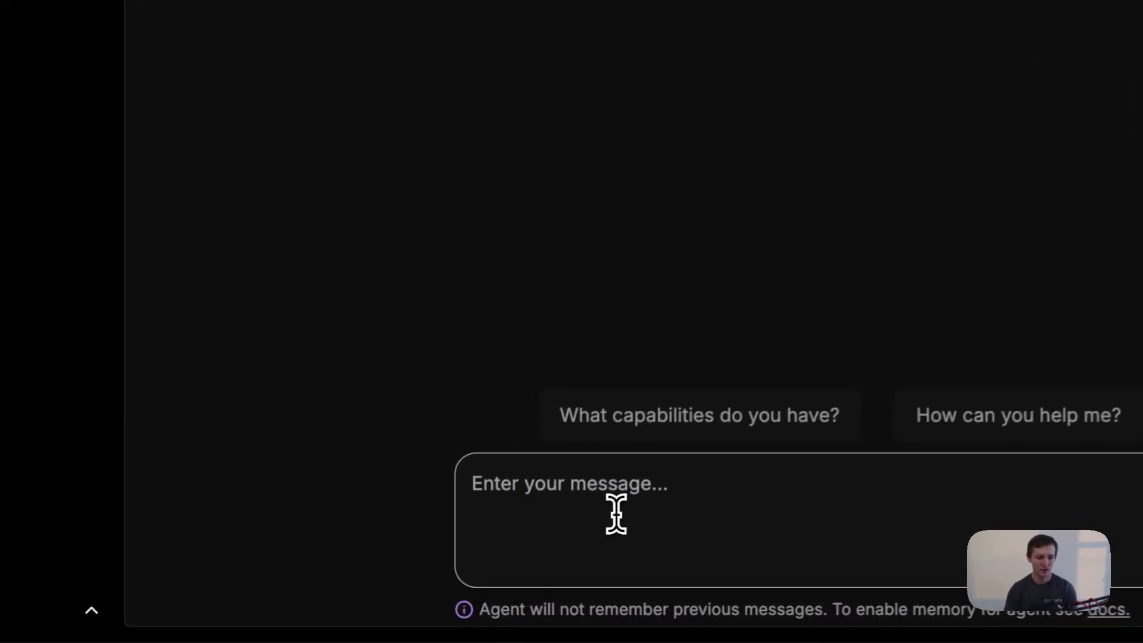
Ask the Weather Agent 'What is the weather in Sioux Falls', get its answer, then view its traces.
type("What is the weather in Siou")
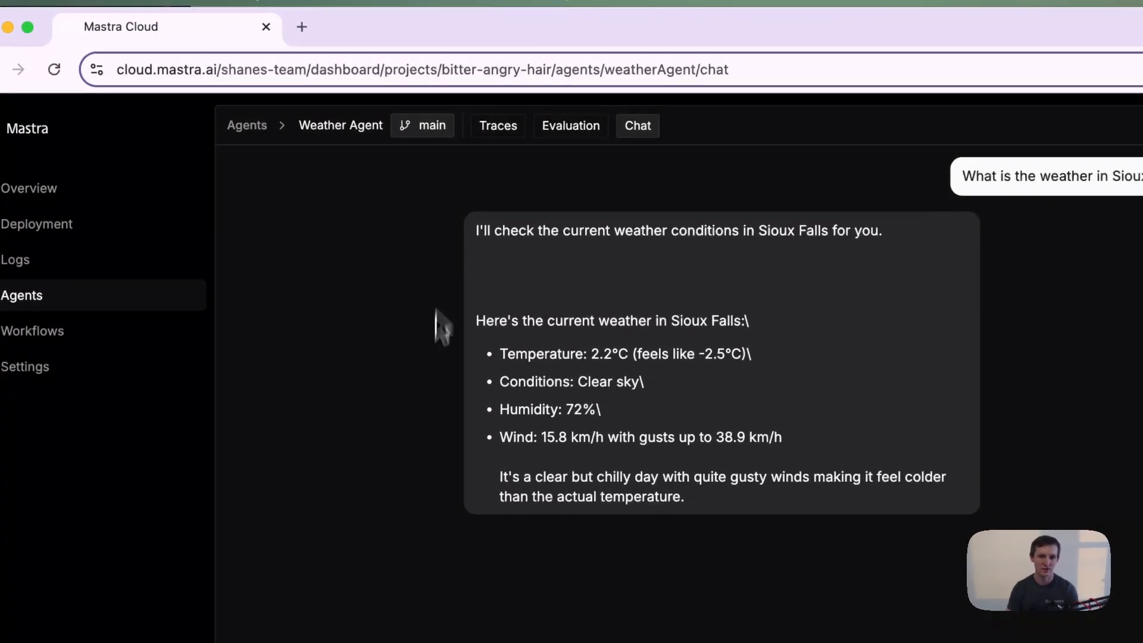
left_click(498, 125)
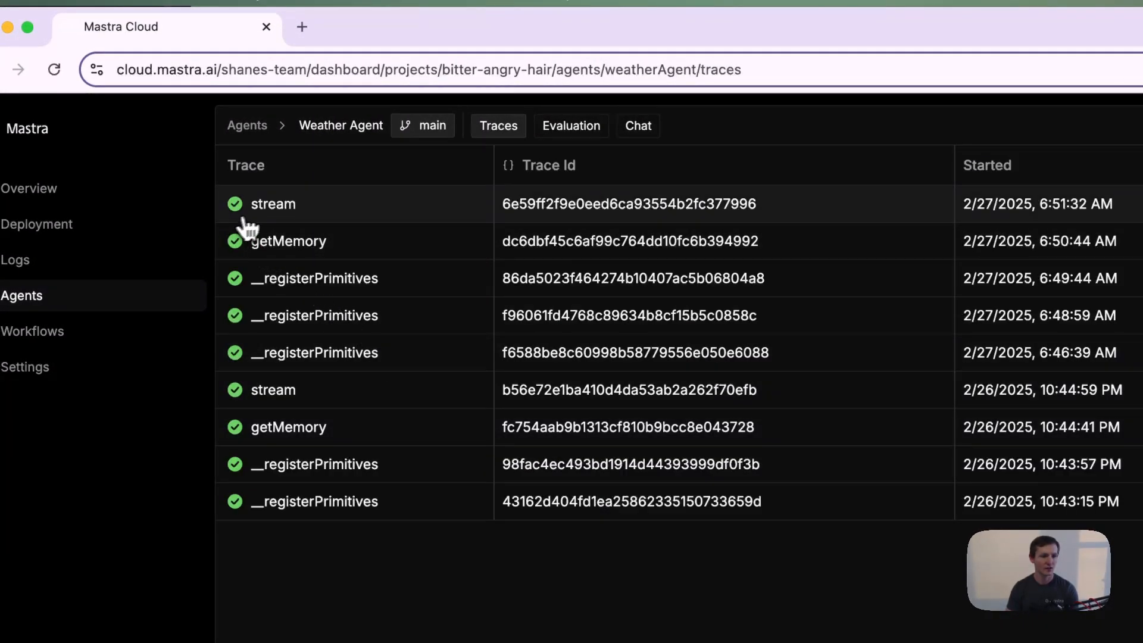
Inspect the latest stream trace's ai.streamText span and first doStream span details.
left_click(273, 204)
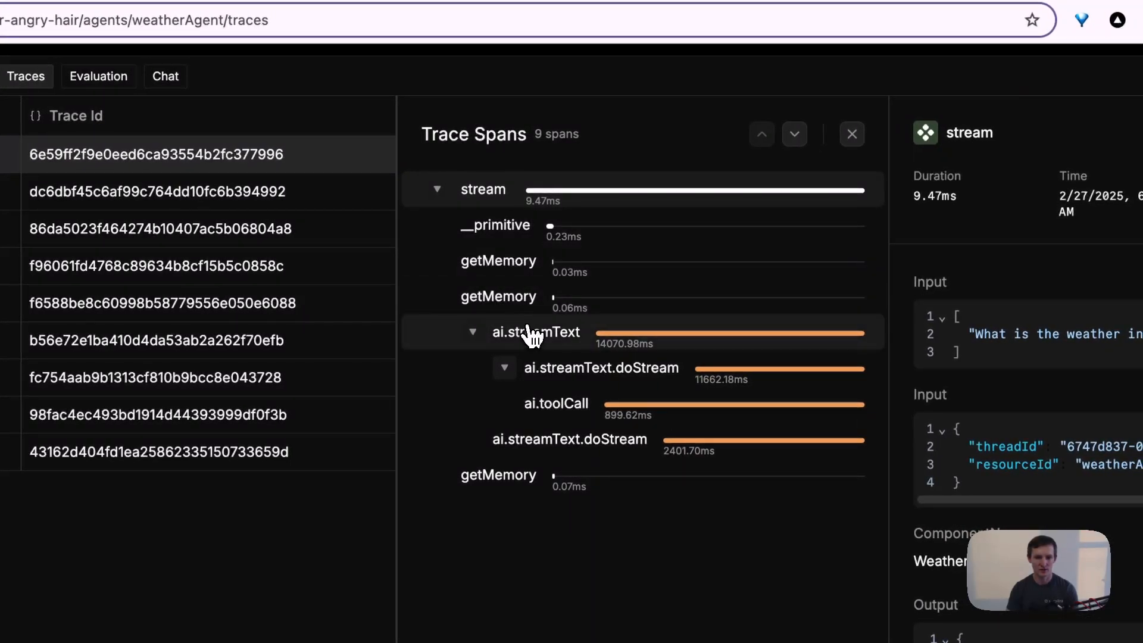
left_click(536, 332)
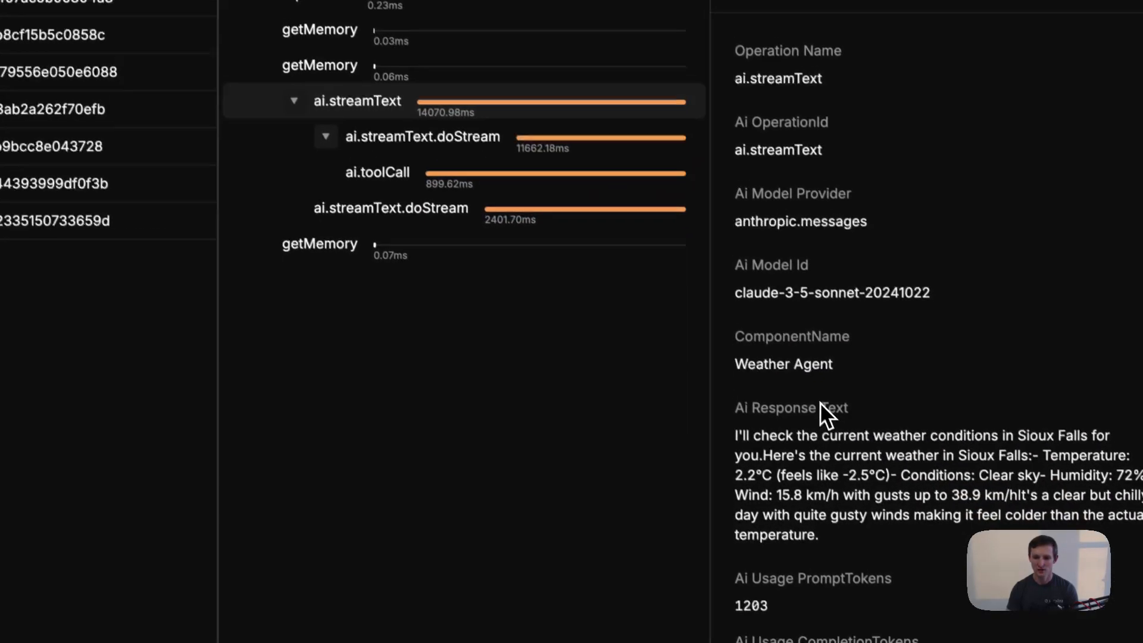
left_click(421, 136)
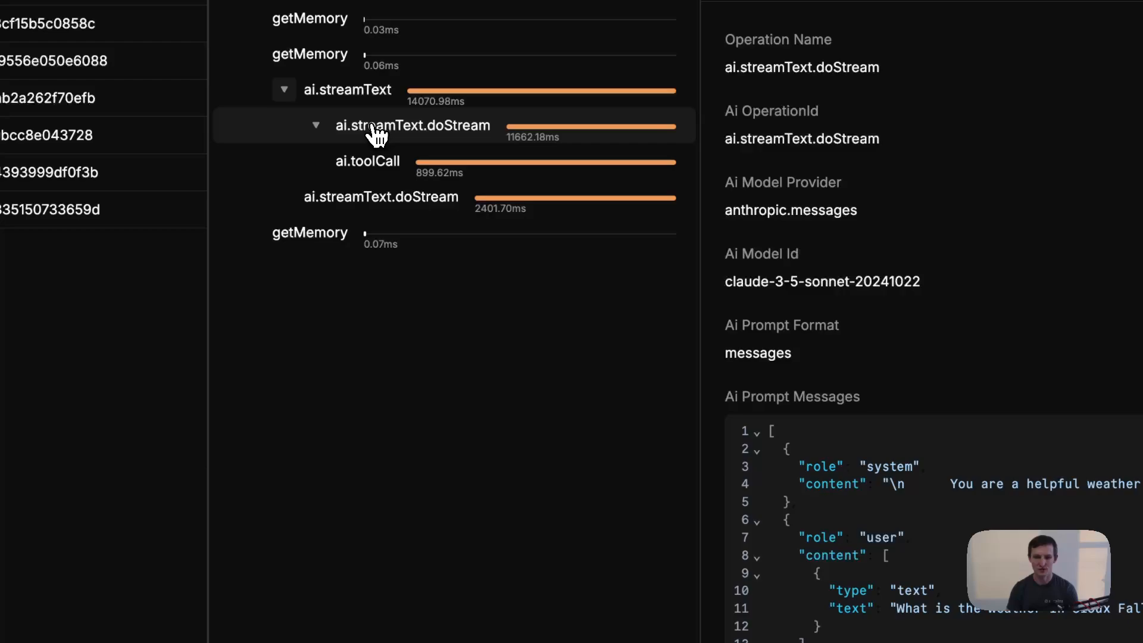
scroll("down", 3)
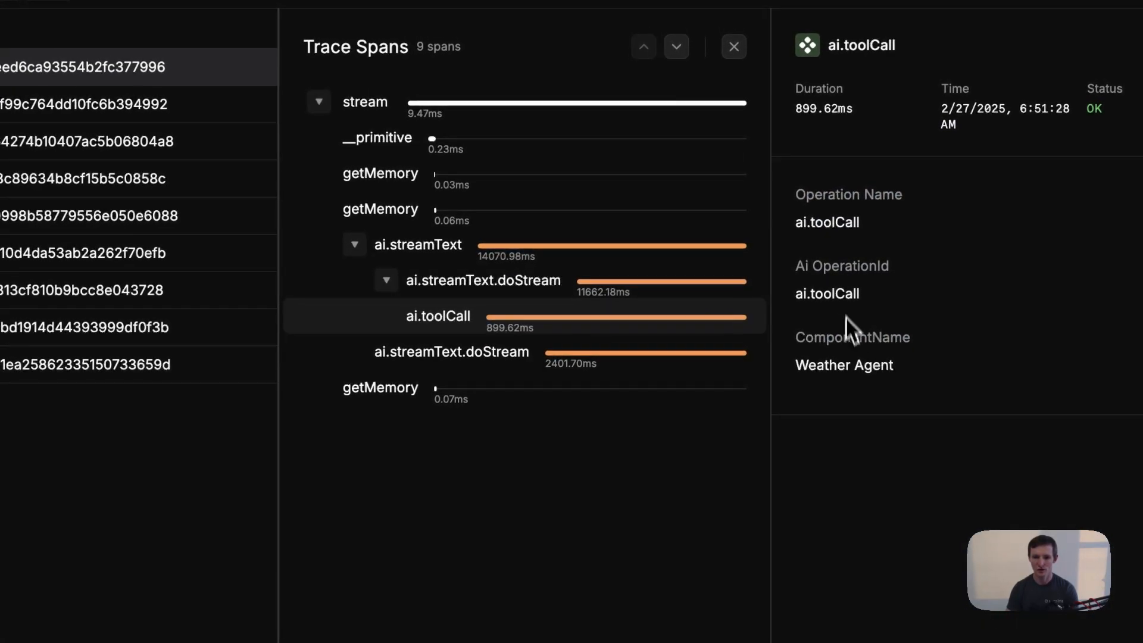
Review the second doStream span's tool call and response details, then go to the project's Workflows list.
left_click(450, 352)
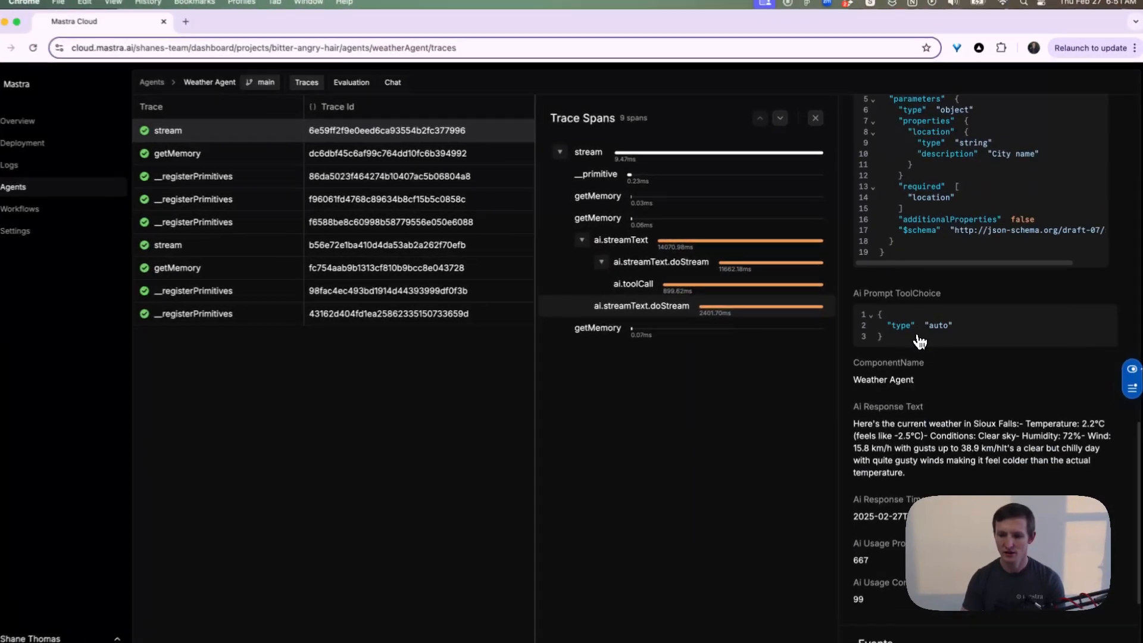
scroll("down", 3)
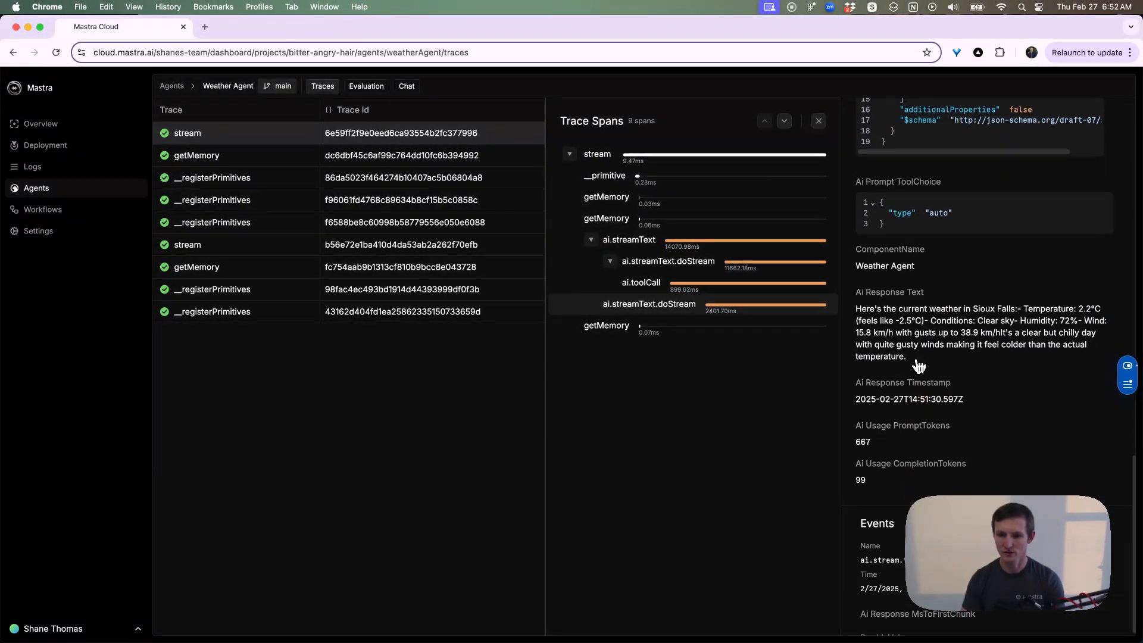
scroll("down", 3)
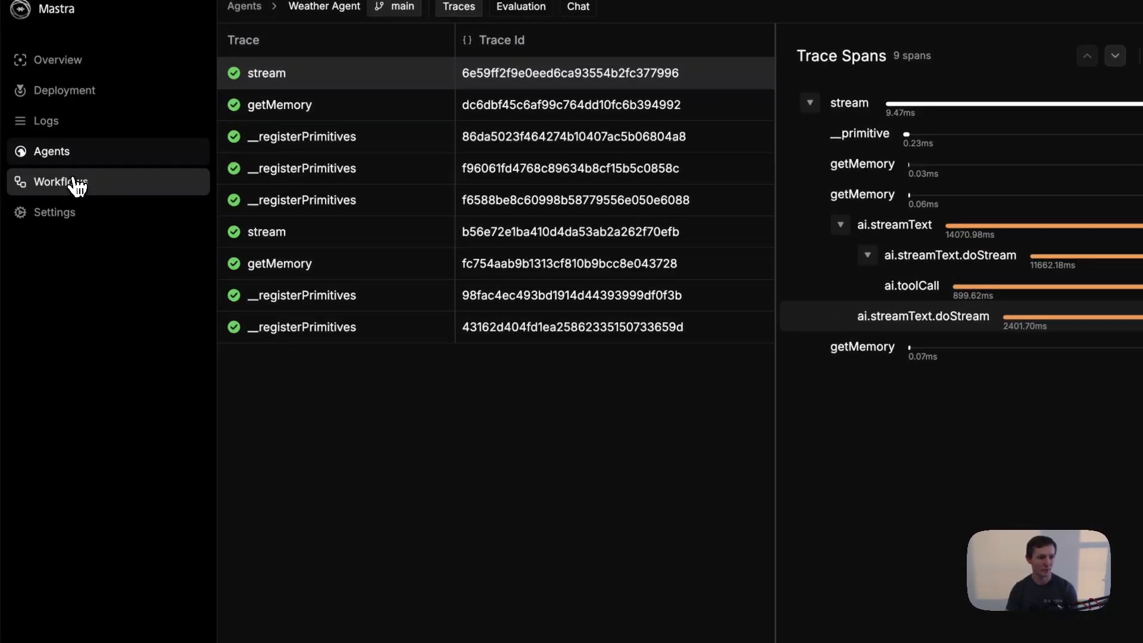
left_click(61, 181)
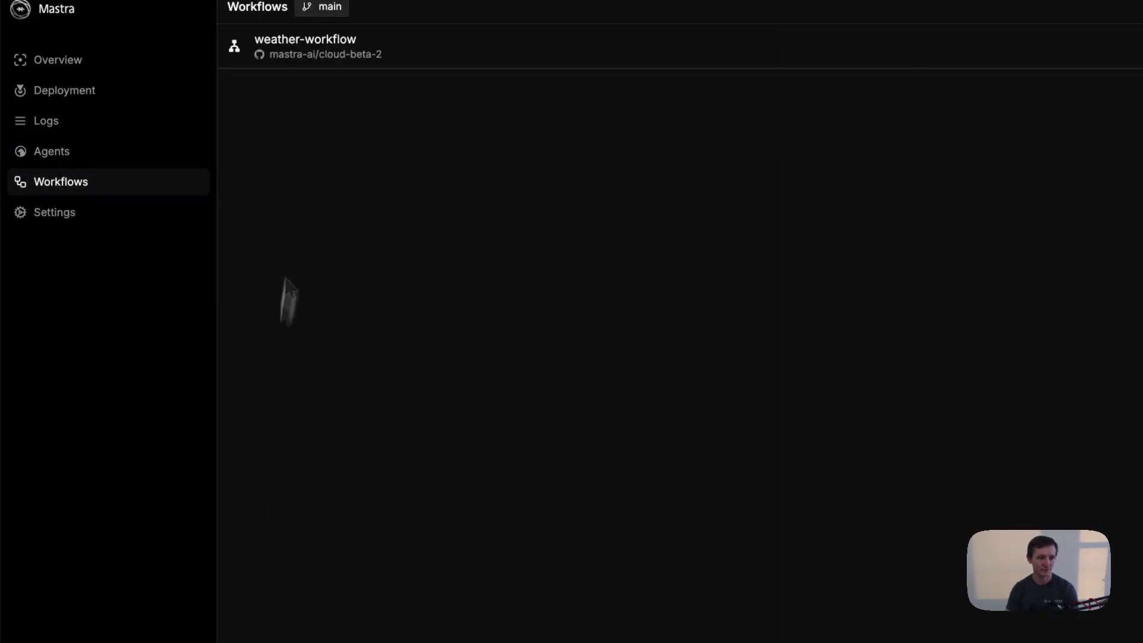
View the weather-workflow graph, then return to the cloud-beta-2 project overview.
left_click(305, 46)
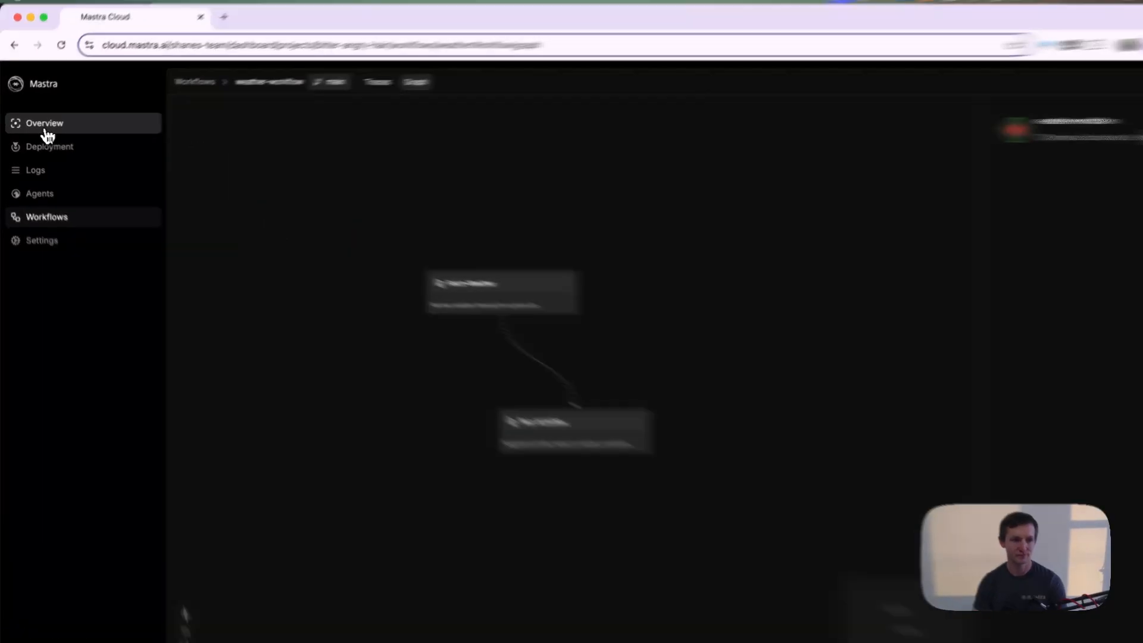
left_click(43, 123)
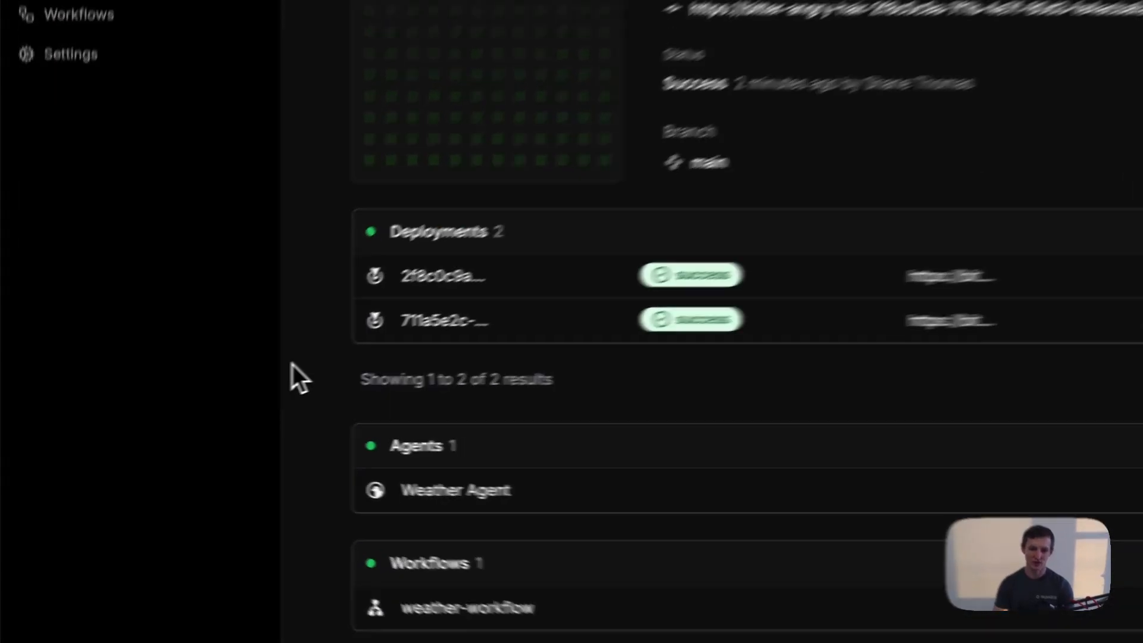